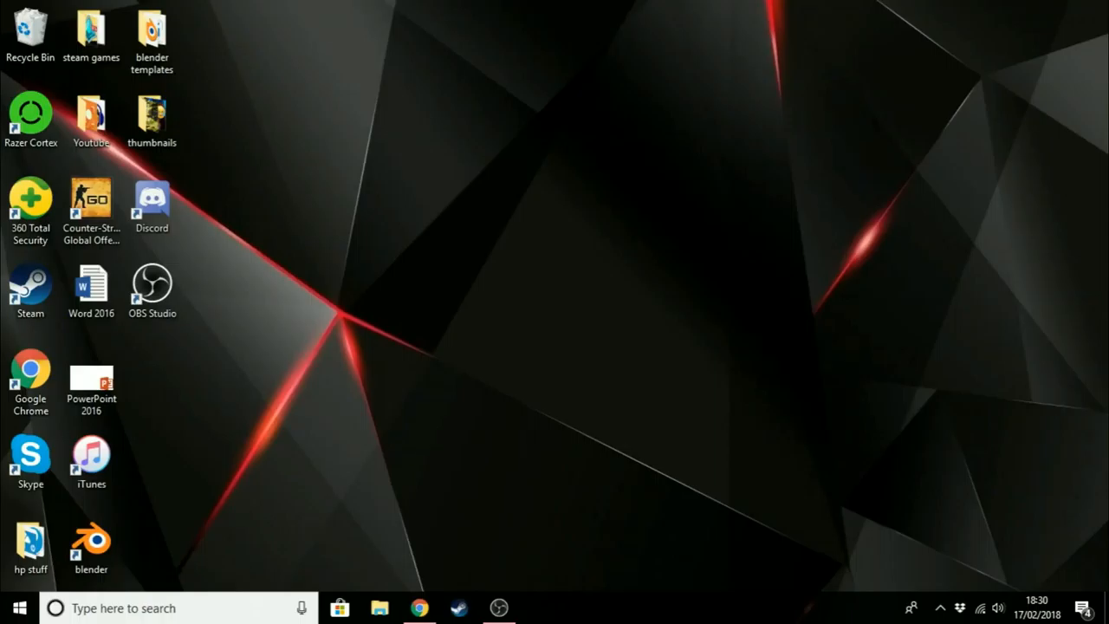
Launch Chrome and move from the NCH Debut tab to the Fraps 3.5.99 download page
{"action": "left_click", "coordinate": [418, 607]}
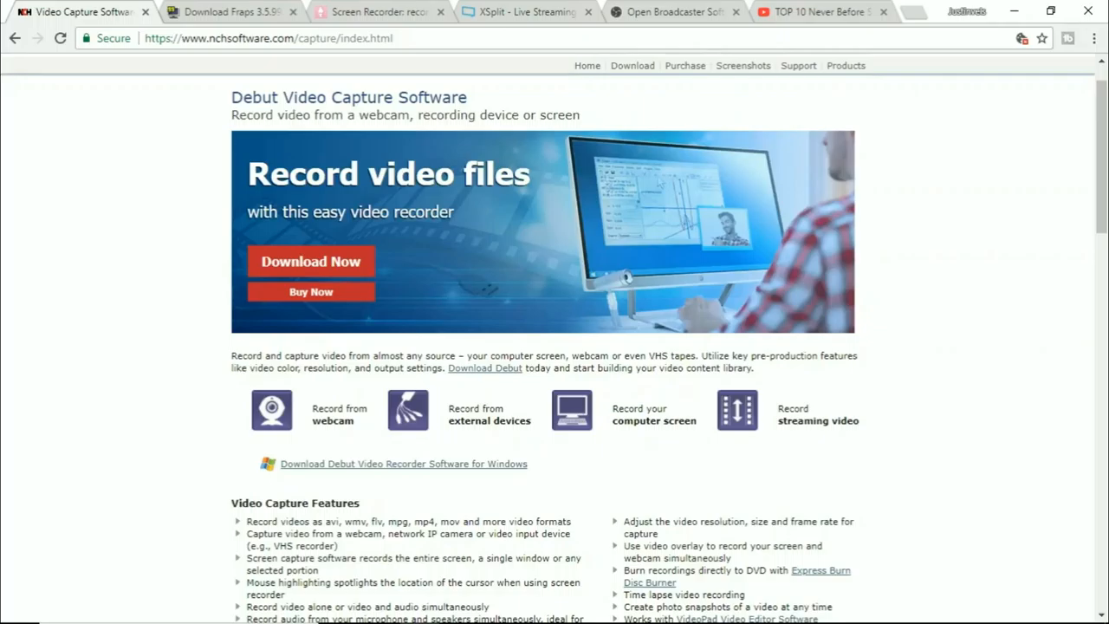
{"action": "left_click", "coordinate": [229, 15]}
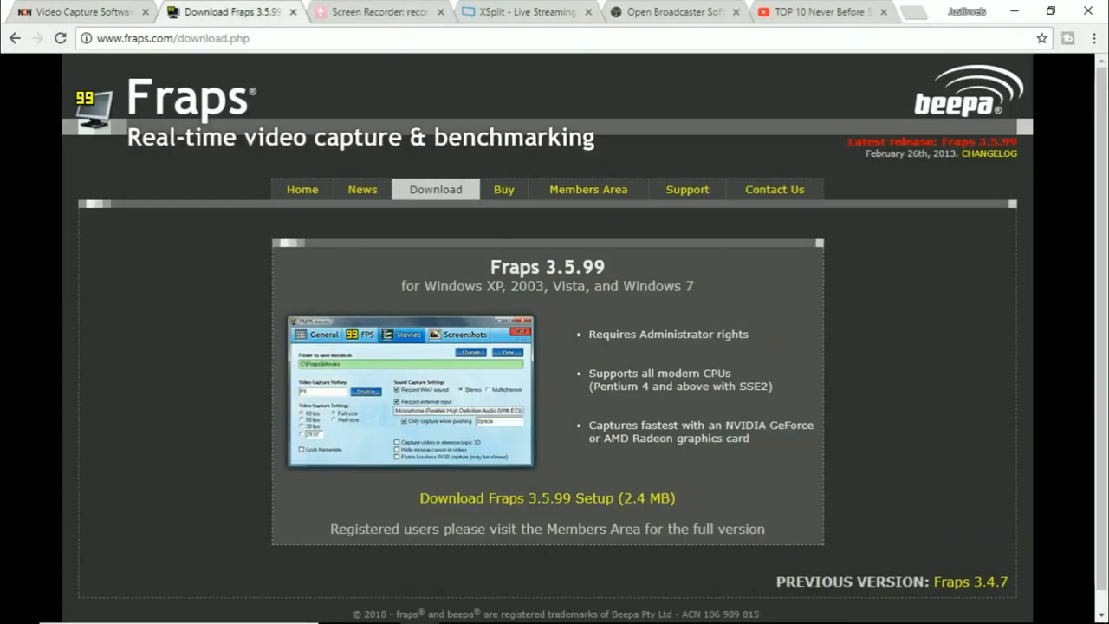
View the Fraps preview's screenshot settings, then switch to the Icecream Screen Recorder tab
{"action": "left_click", "coordinate": [470, 333]}
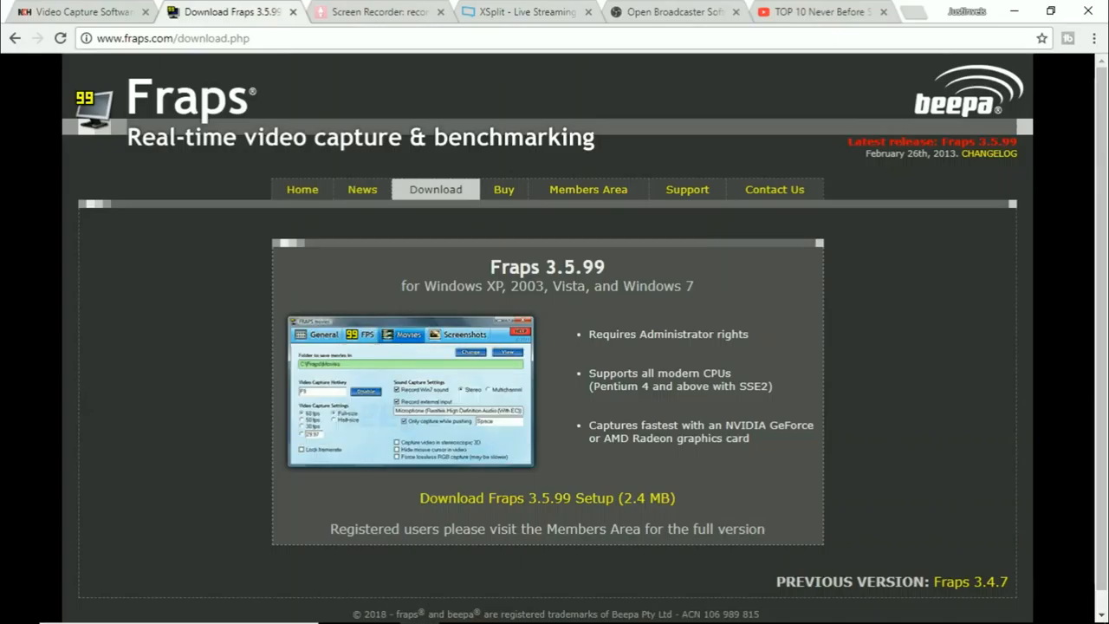
{"action": "left_click", "coordinate": [467, 335]}
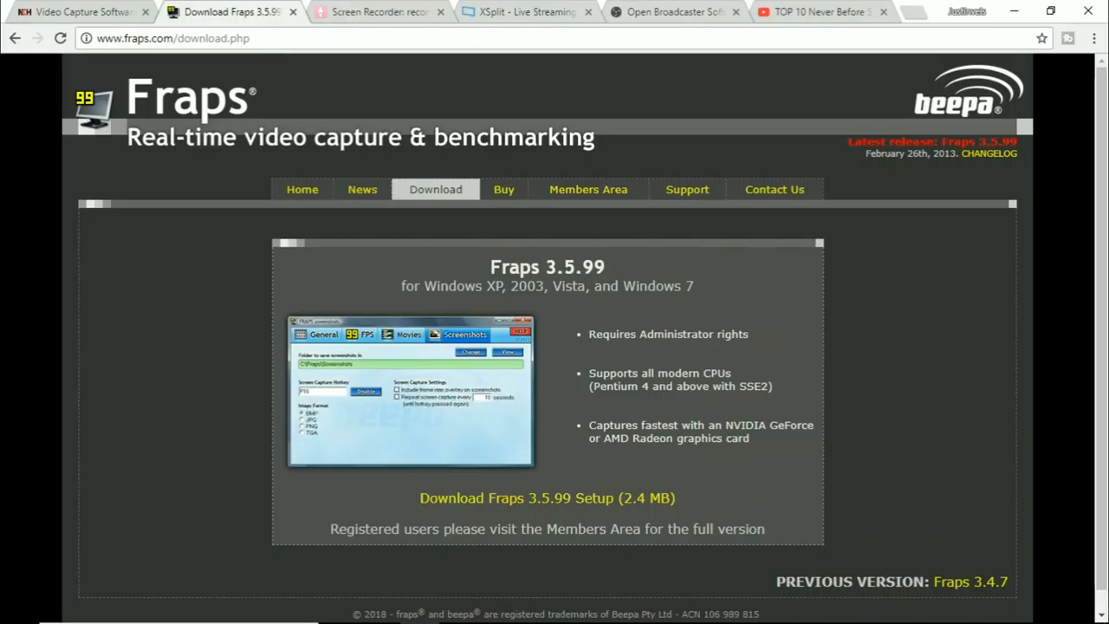
{"action": "left_click", "coordinate": [388, 11]}
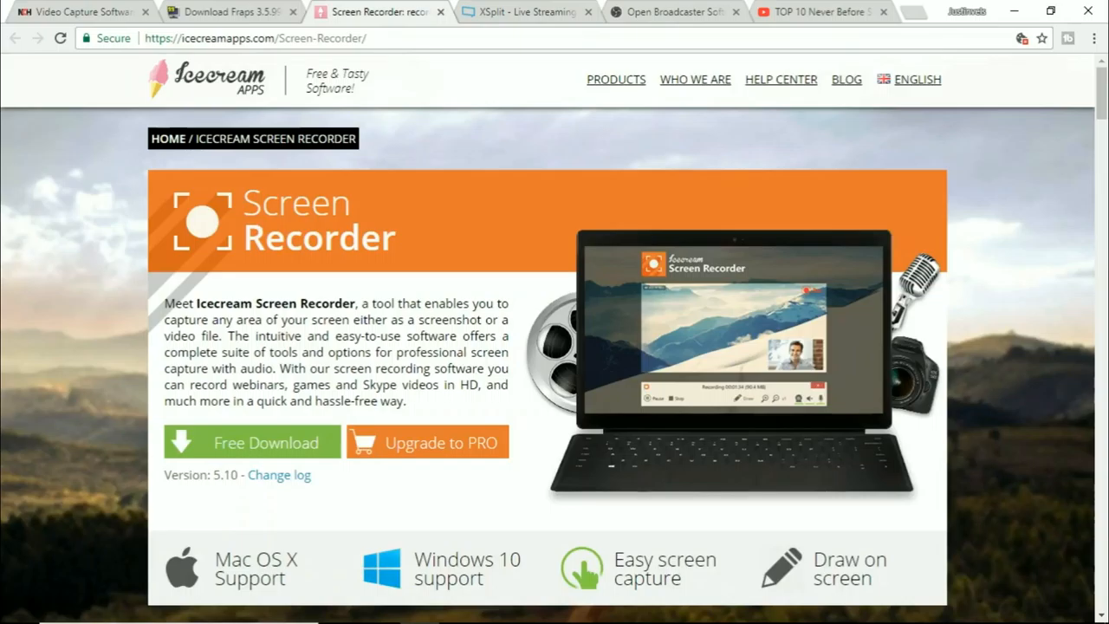
Switch to the XSplit homepage offering Broadcaster and Gamecaster downloads
{"action": "left_click", "coordinate": [524, 11]}
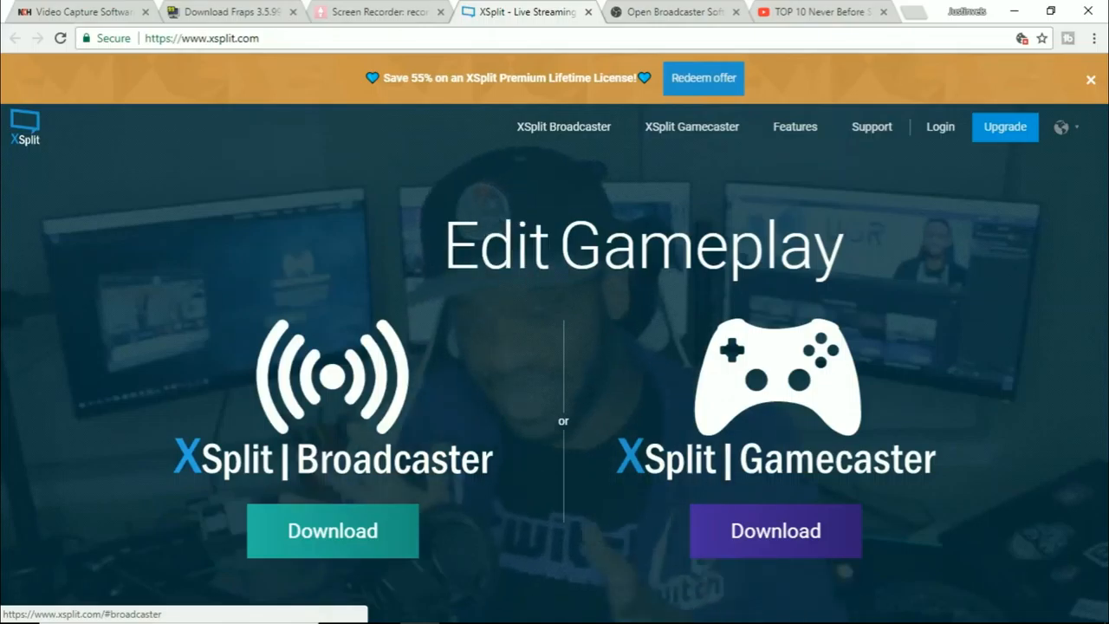
{"action": "double_click", "coordinate": [496, 245]}
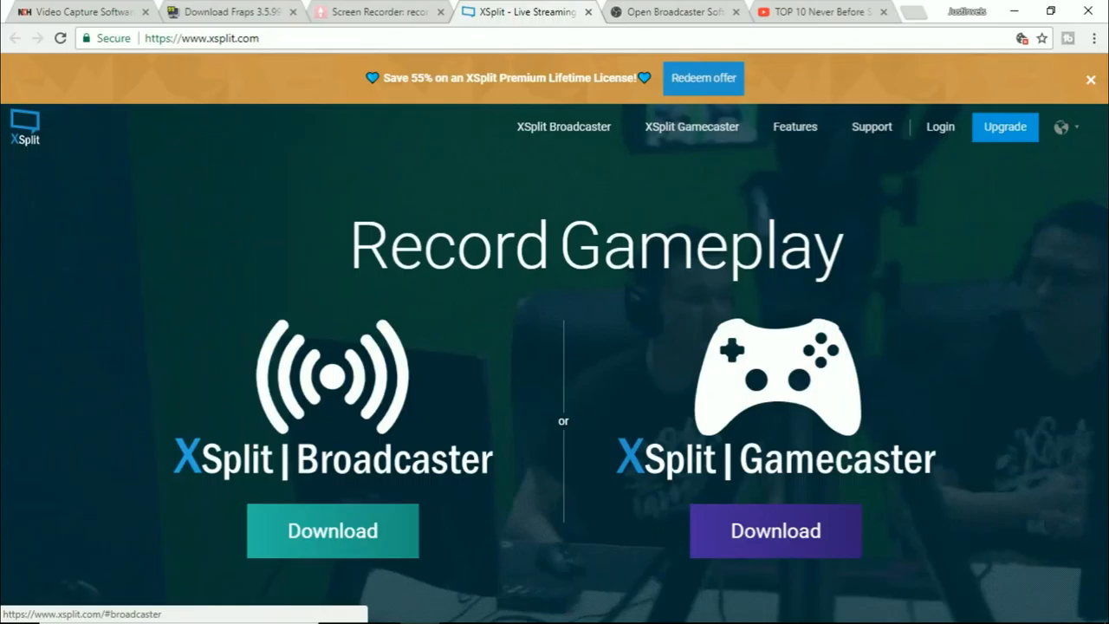
{"action": "double_click", "coordinate": [449, 245]}
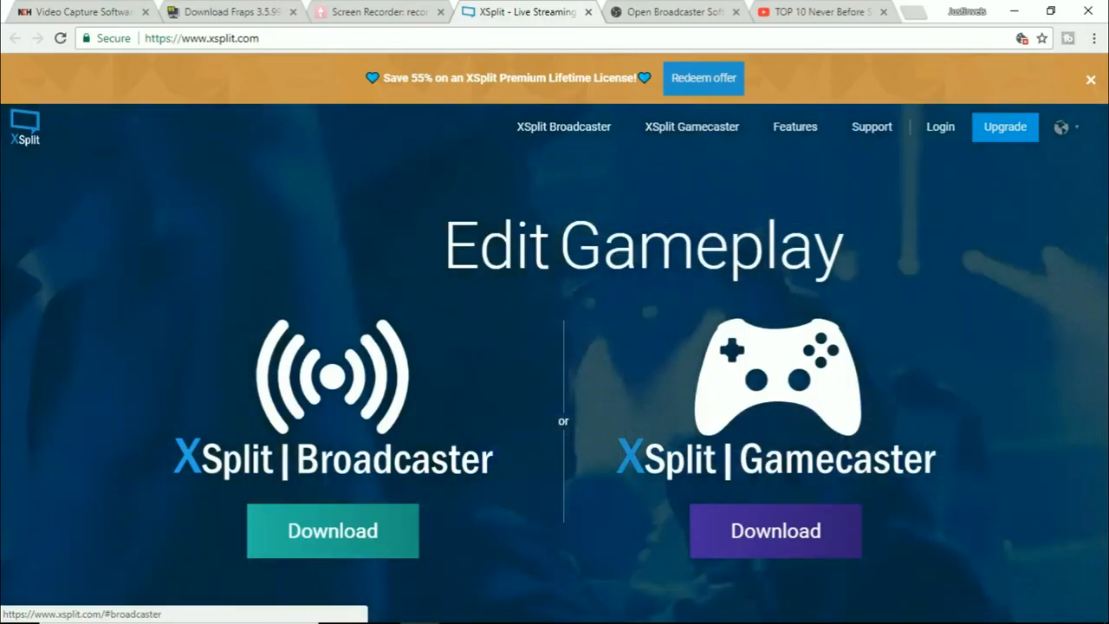
{"action": "left_click", "coordinate": [680, 12]}
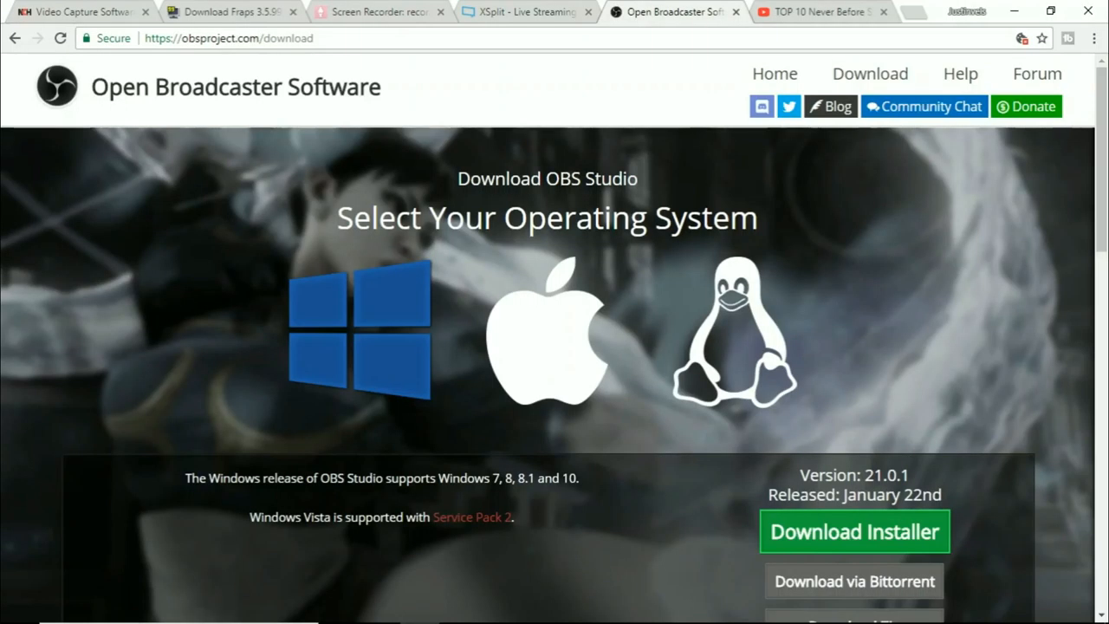